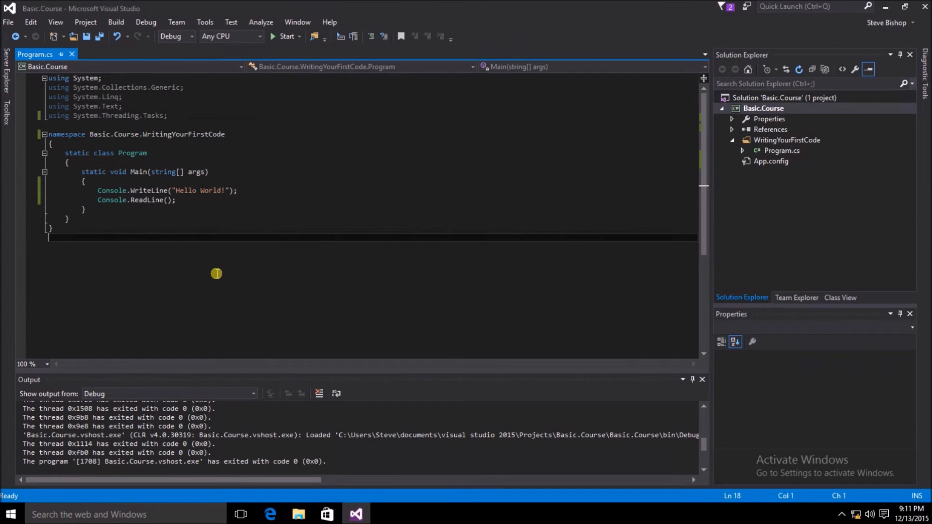
mouse_move(154, 230)
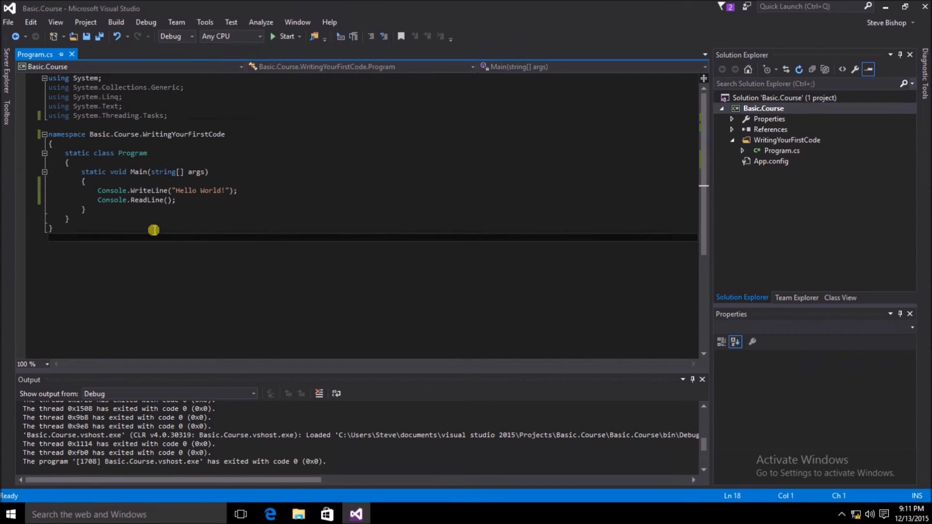
mouse_move(90, 134)
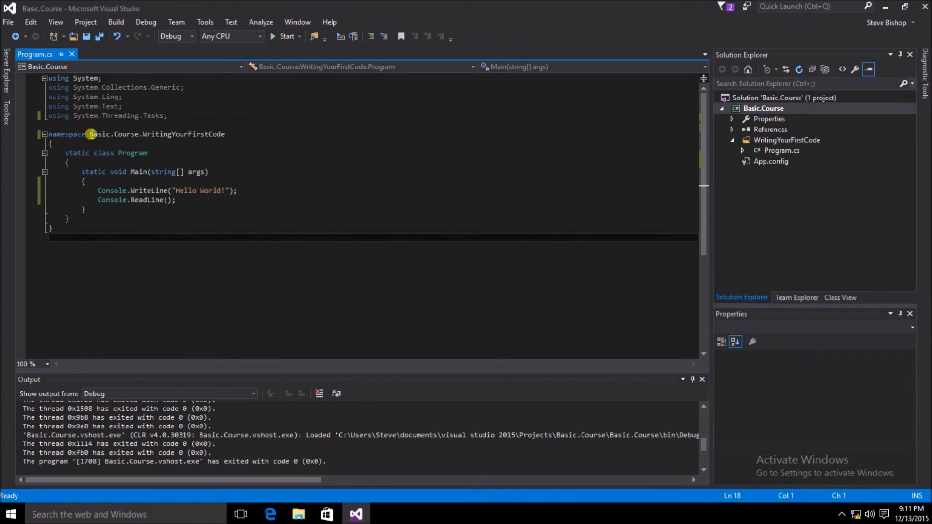
mouse_move(217, 134)
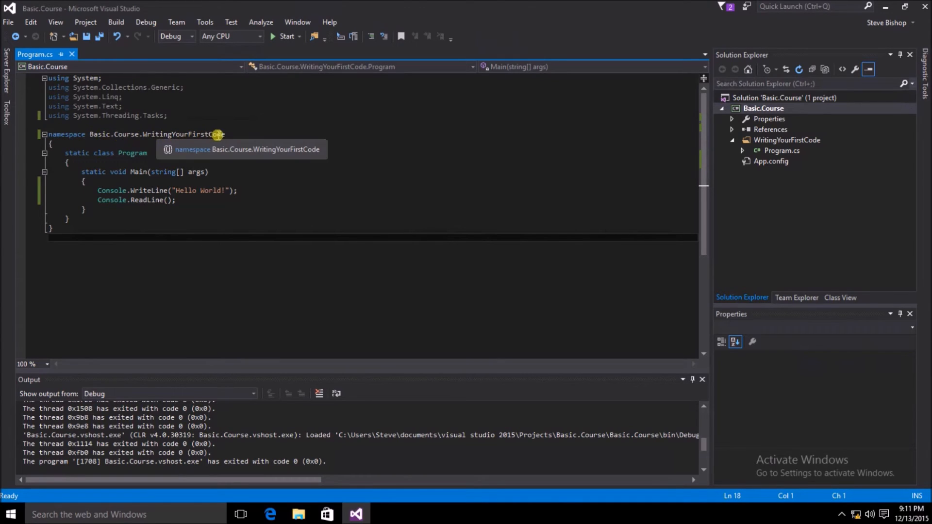
- Join the namespace, class Program and Main declarations onto a single line
click(54, 145)
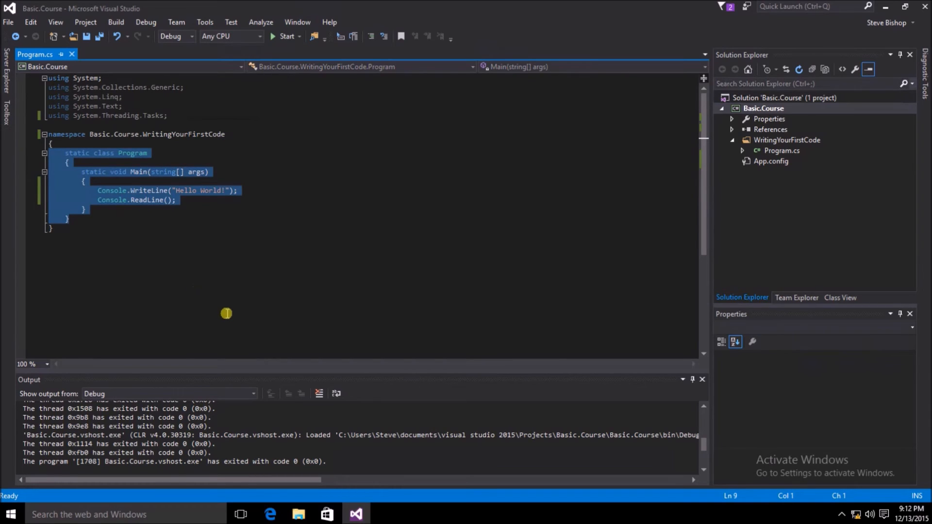
mouse_move(138, 282)
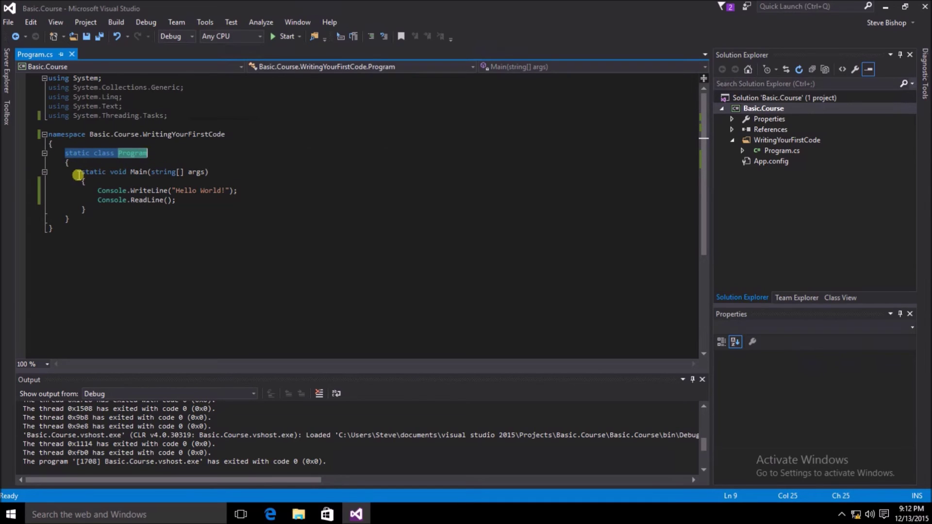
click(63, 231)
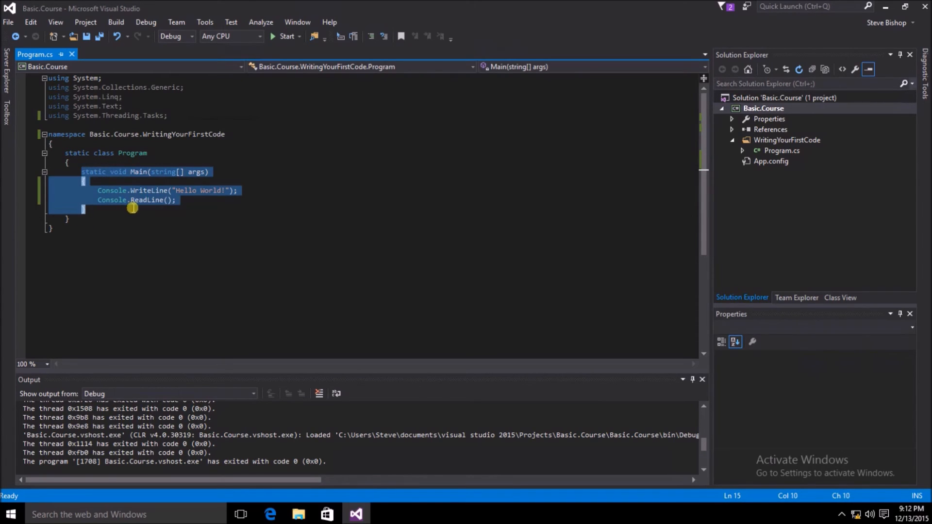
mouse_move(186, 337)
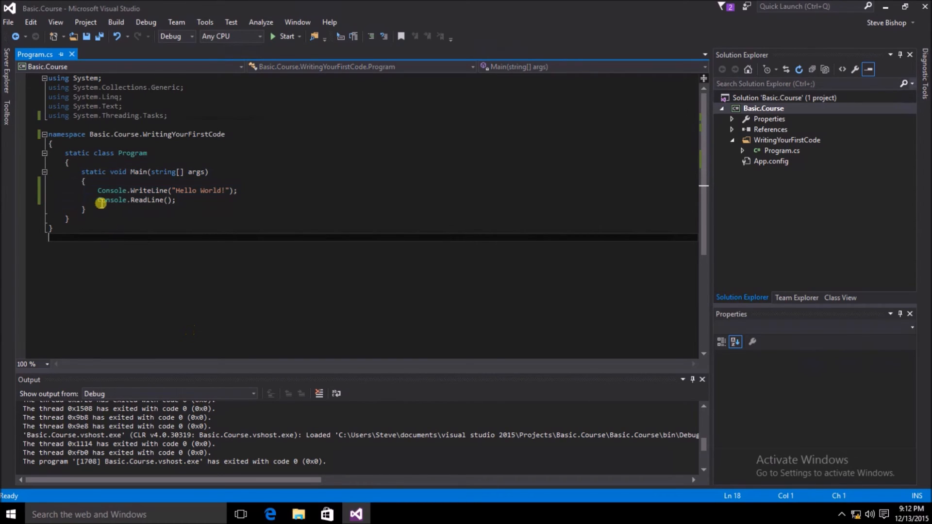
mouse_move(218, 173)
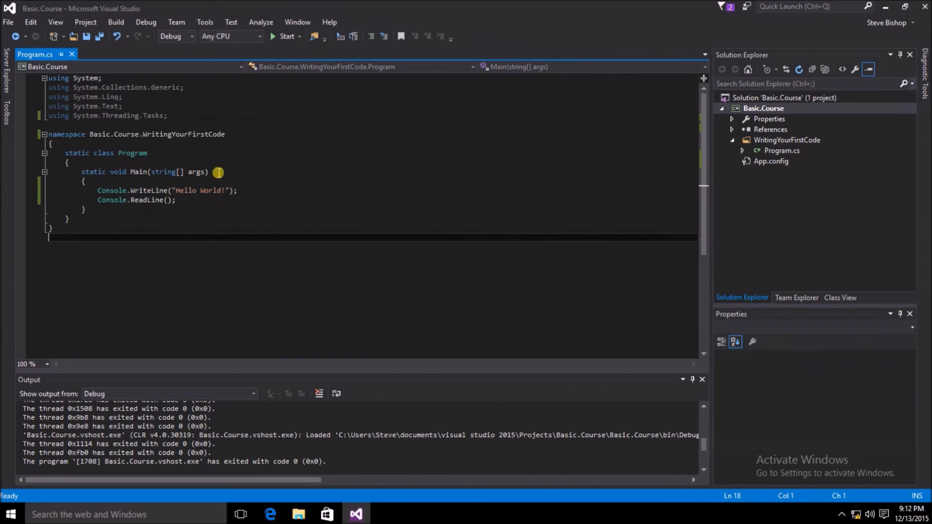
click(86, 181)
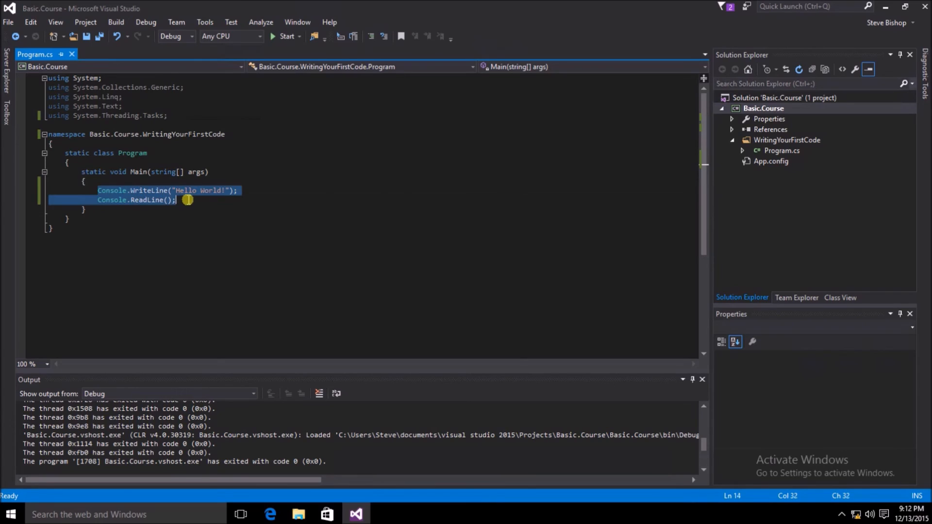
mouse_move(182, 297)
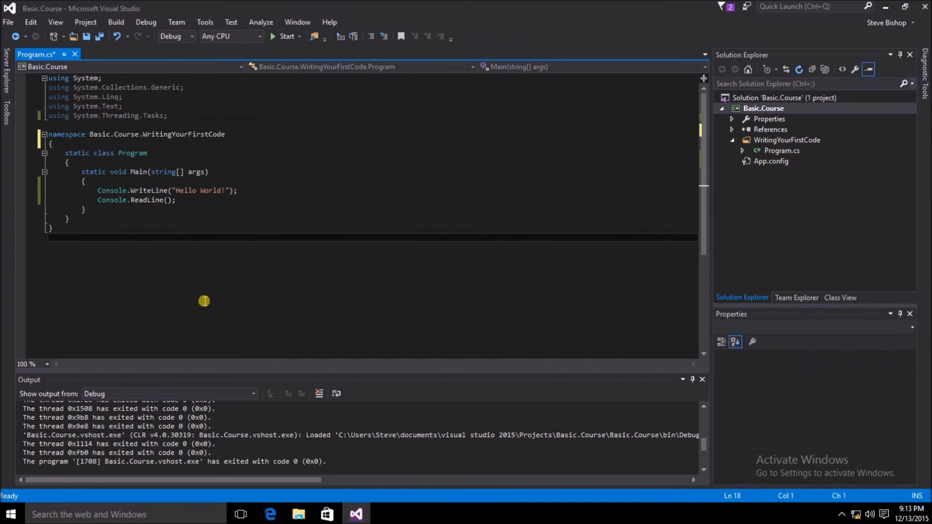
mouse_move(212, 285)
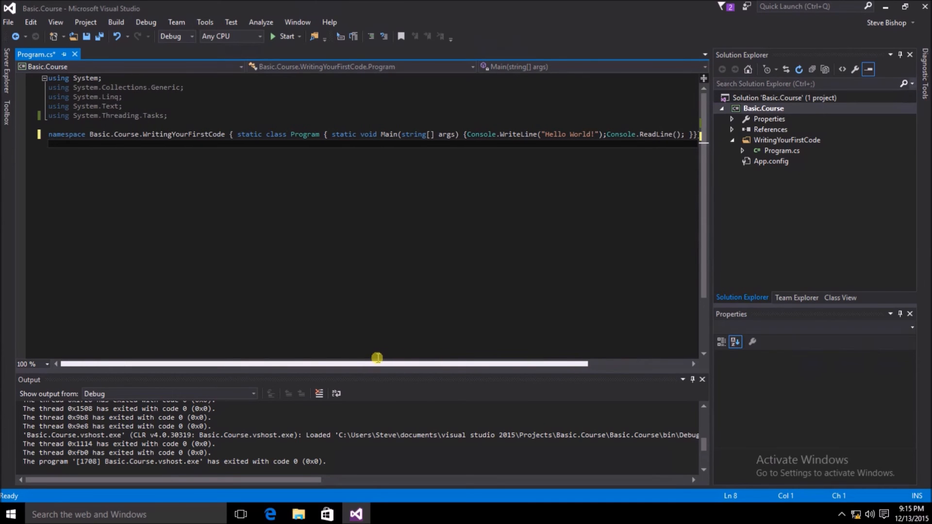
mouse_move(281, 36)
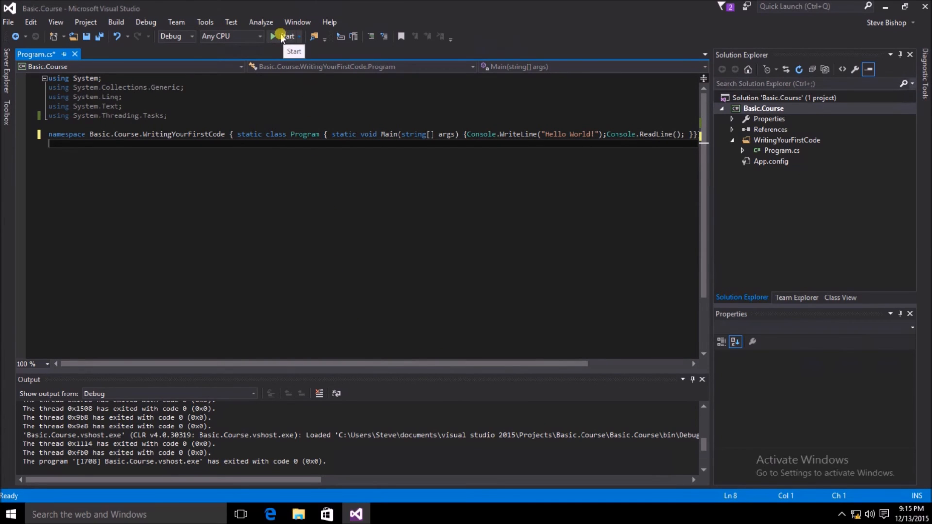
- Run the program, confirm it prints Hello World!, and close the console window
click(280, 36)
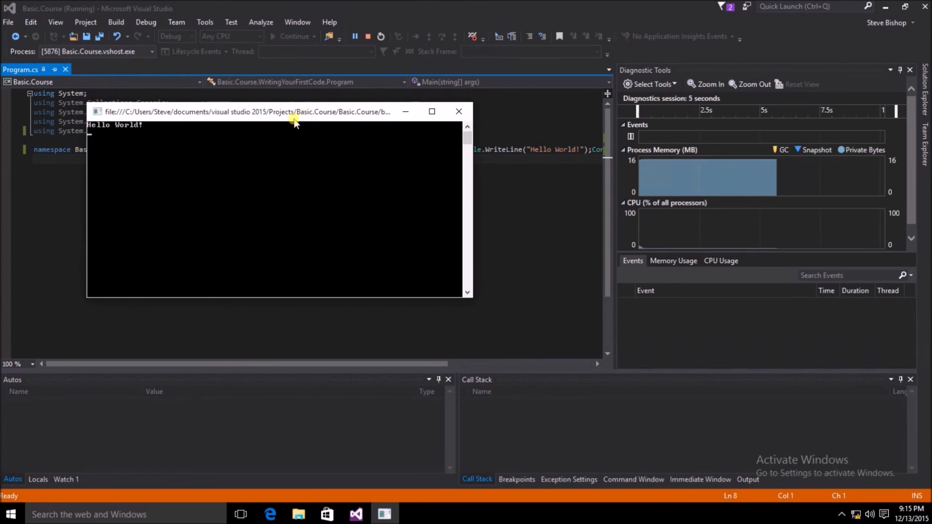
mouse_move(289, 171)
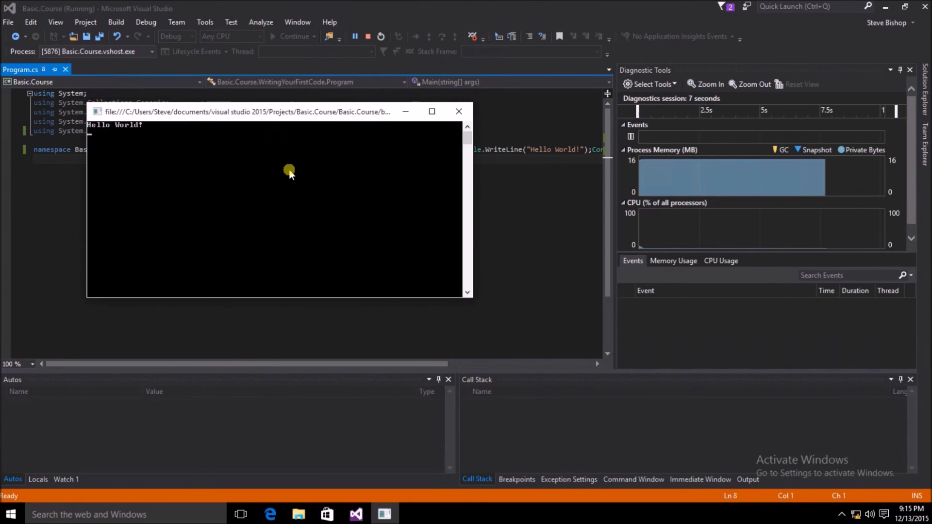
click(432, 111)
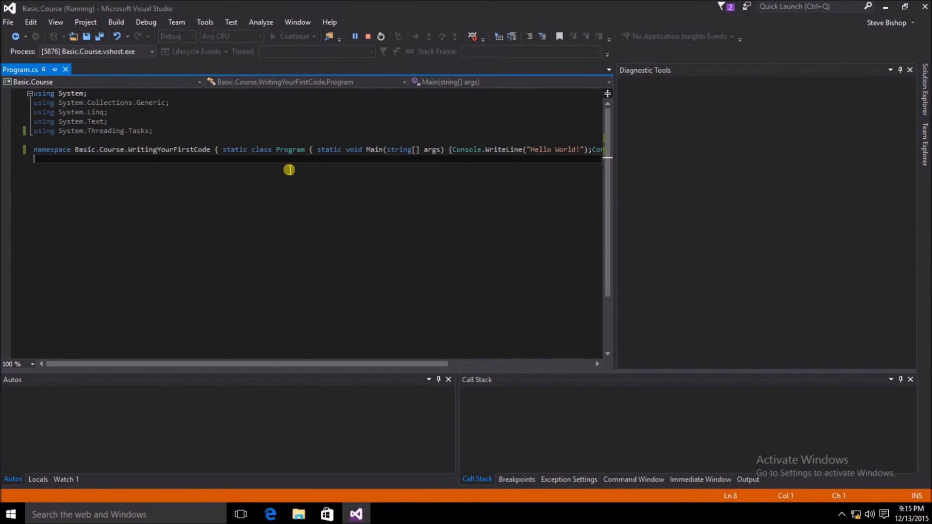
click(369, 36)
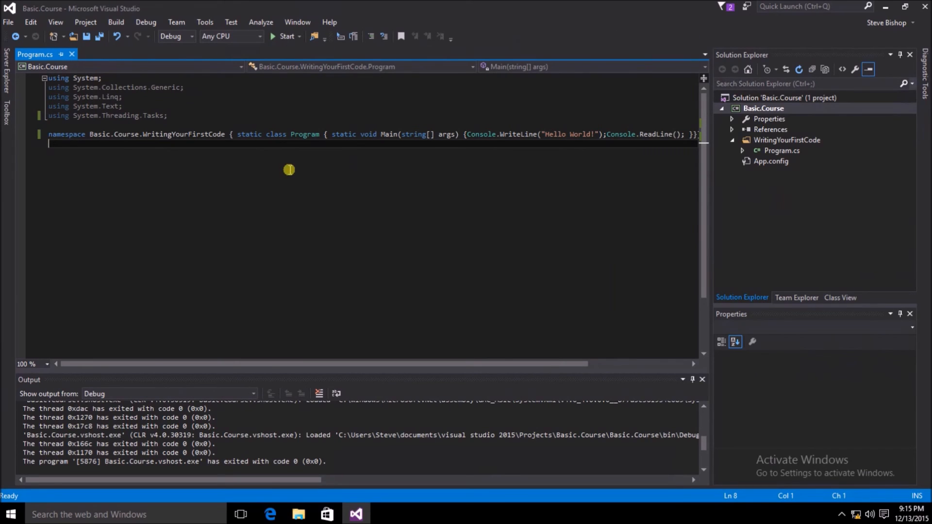
mouse_move(59, 142)
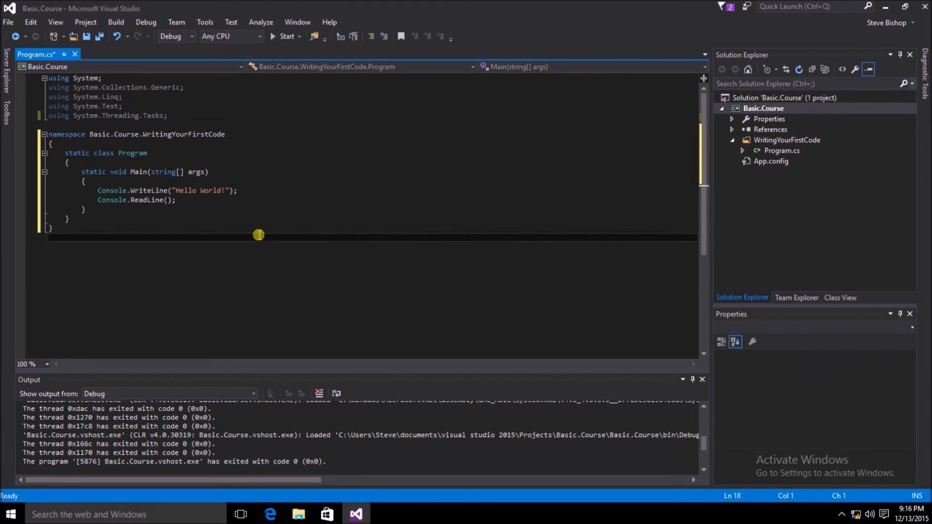
mouse_move(185, 238)
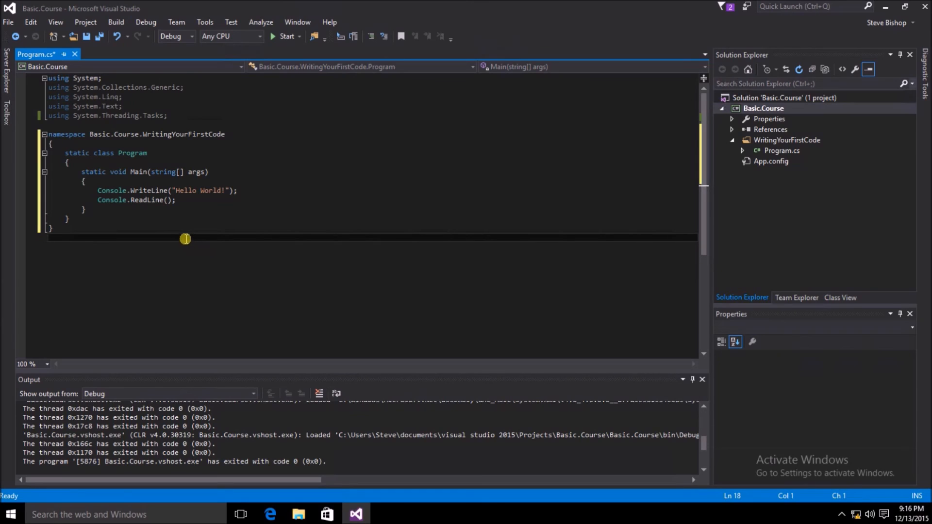
mouse_move(148, 218)
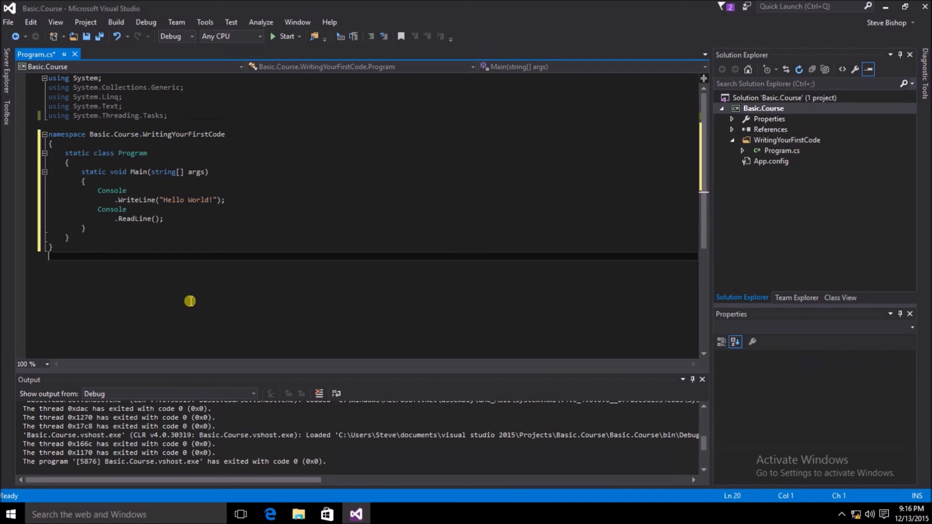
mouse_move(99, 188)
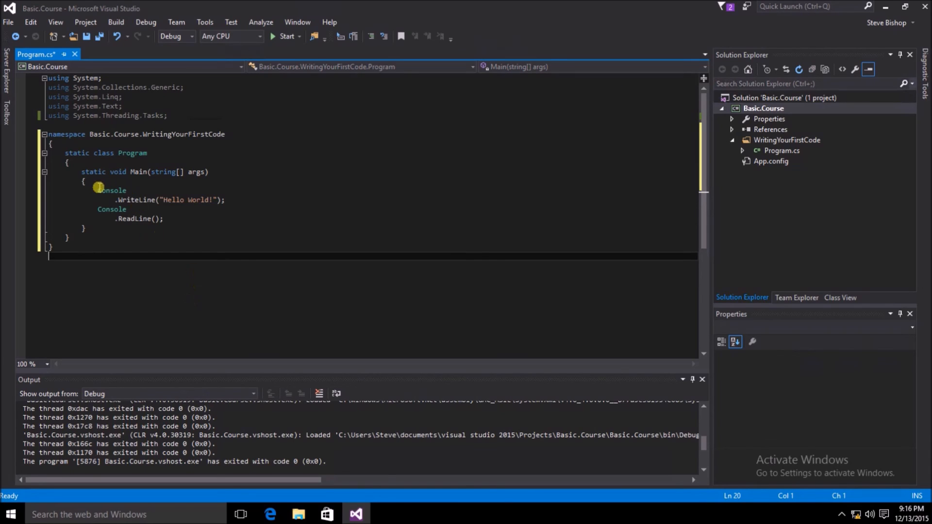